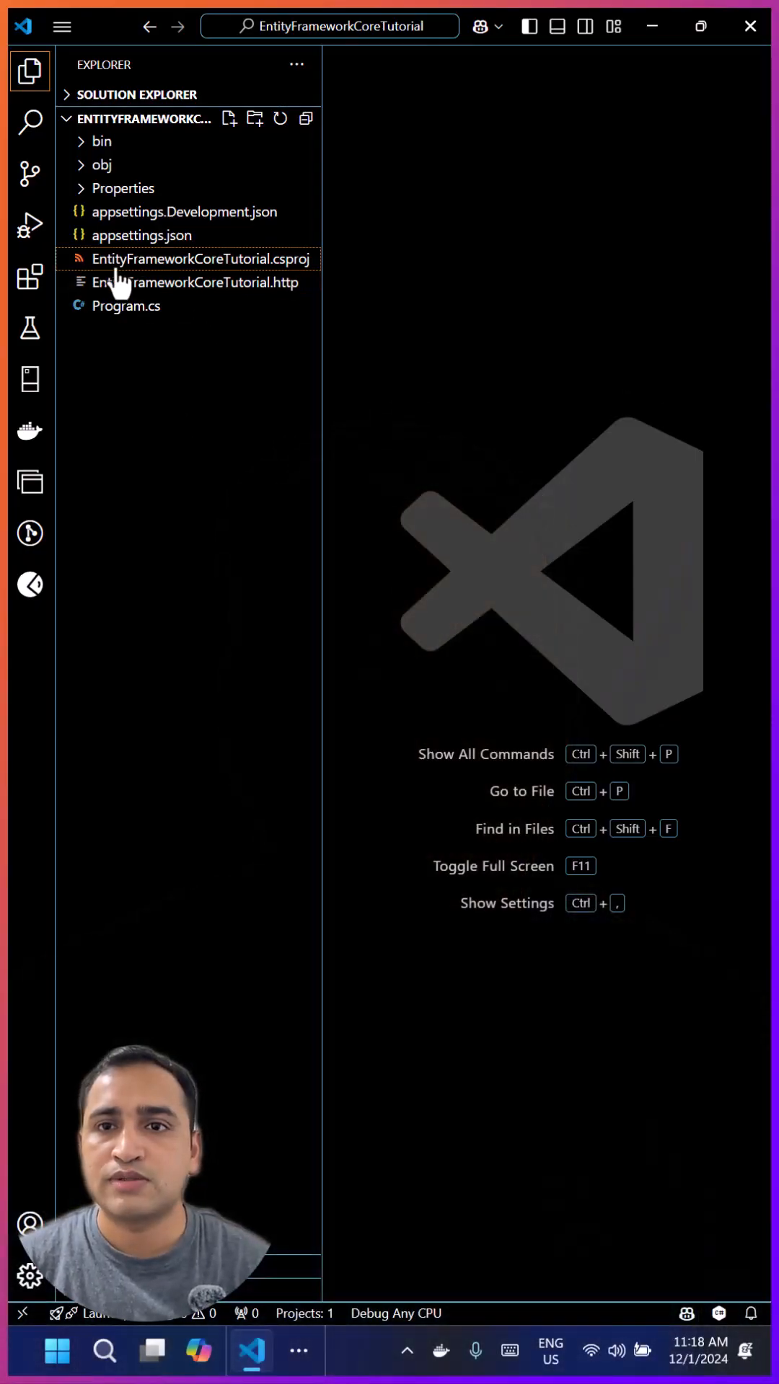
- Create a Data folder with a new empty AppDbContext.cs file inside it
left_click(254, 118)
type("Data")
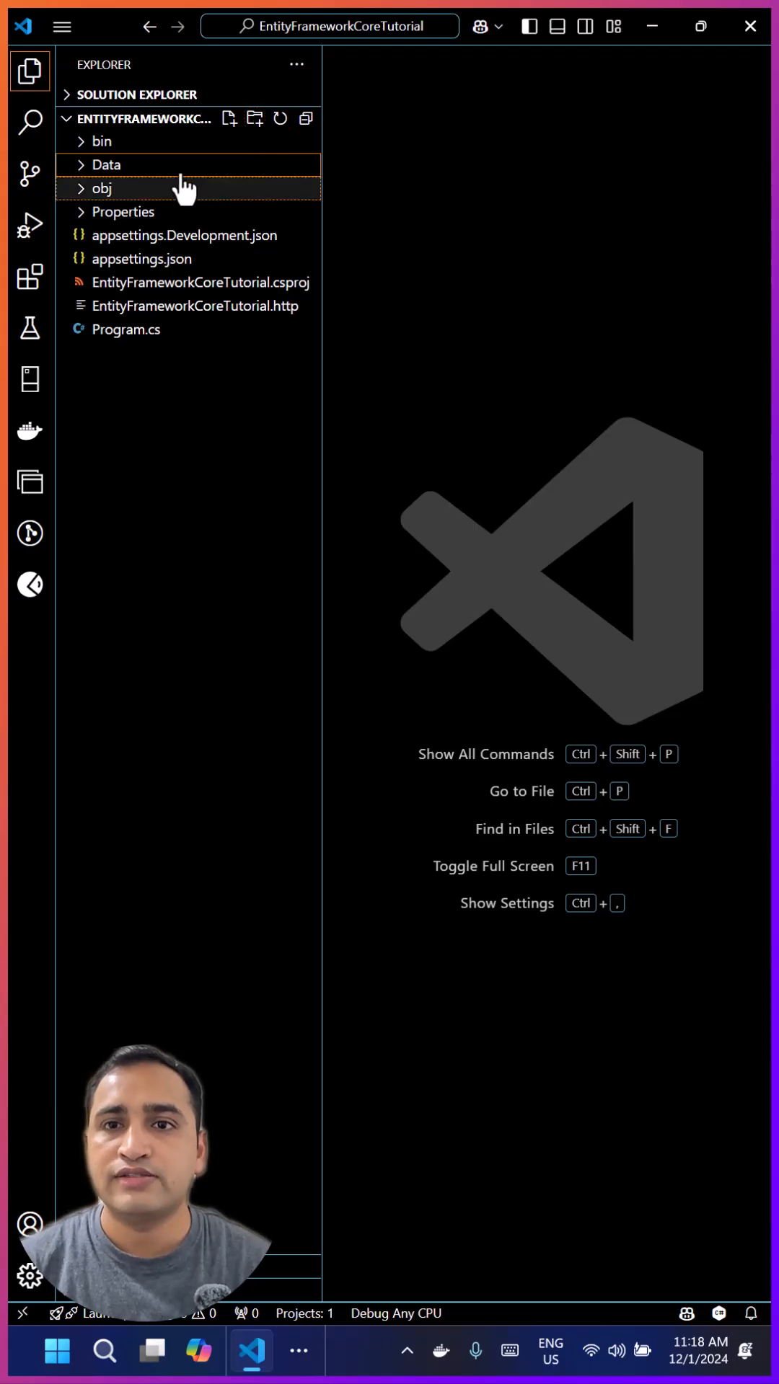
left_click(229, 118)
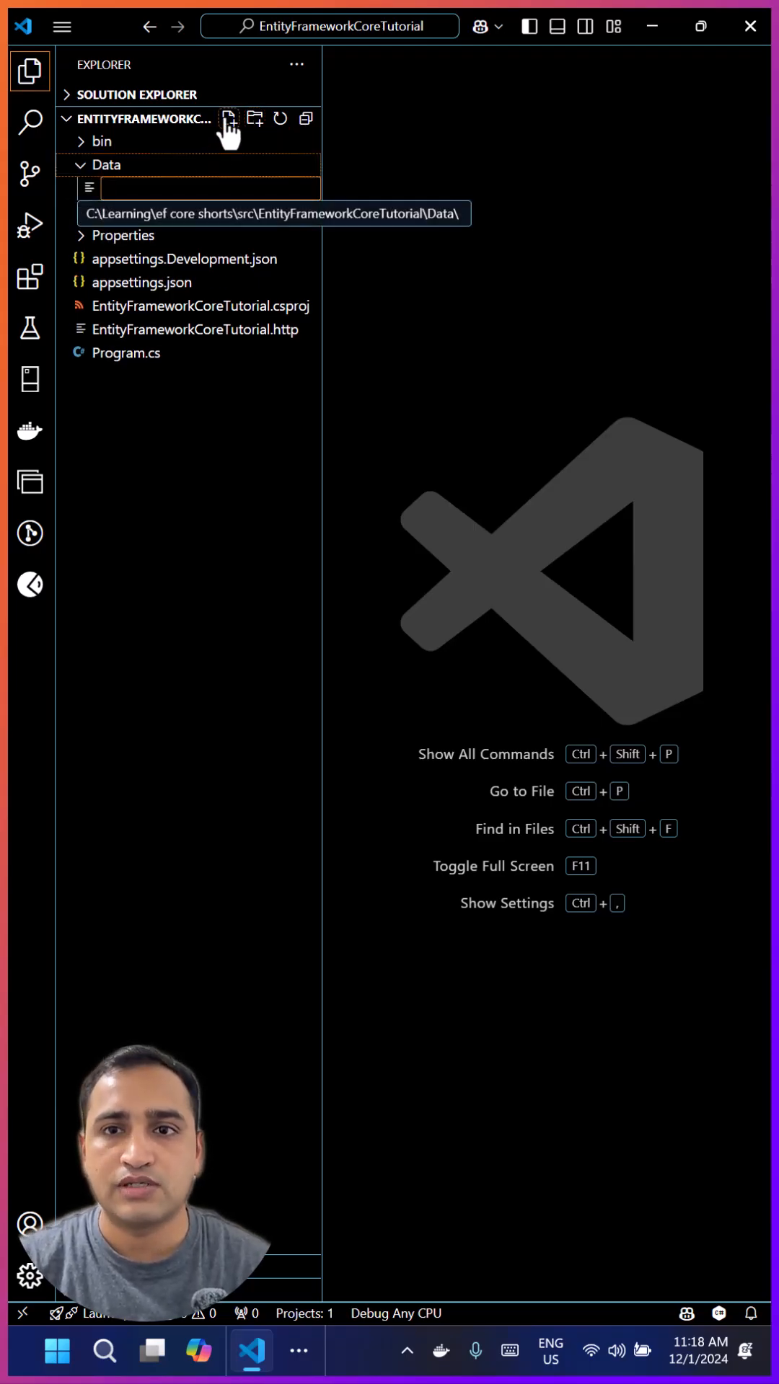
type("AppDbContext.cs")
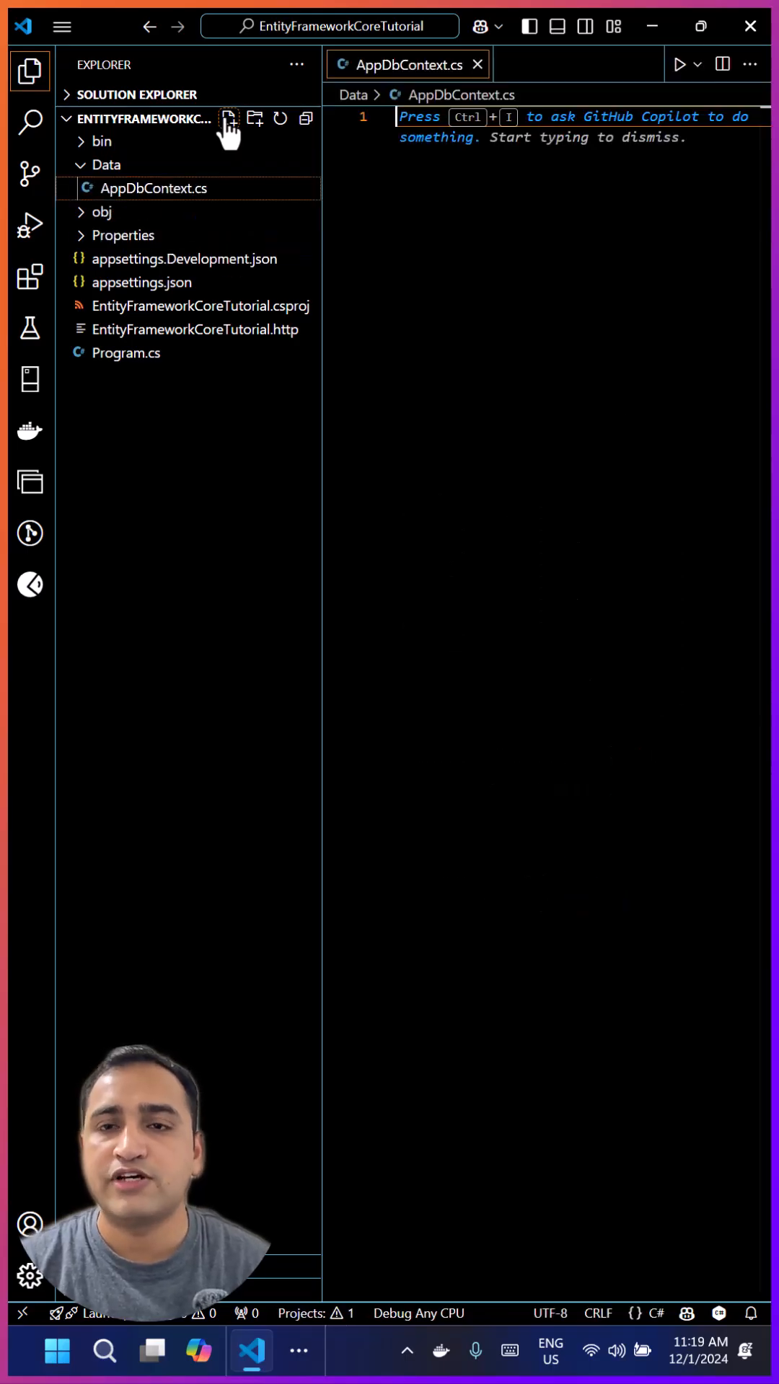
- Declare class AppDbContext : DbContext with a primary-constructor parameter of type DbContextOptions<AppDbContext>
type("class AppDbContext")
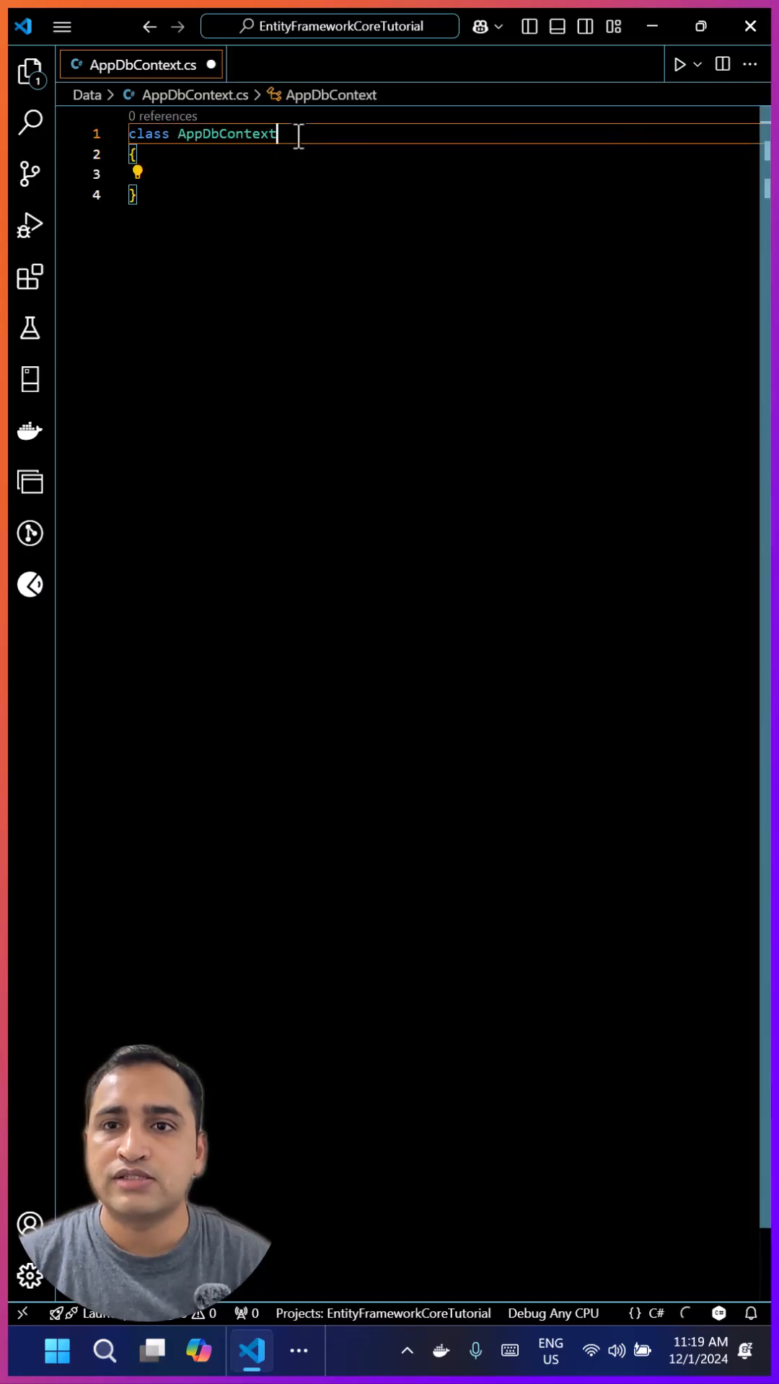
type(": DbContext")
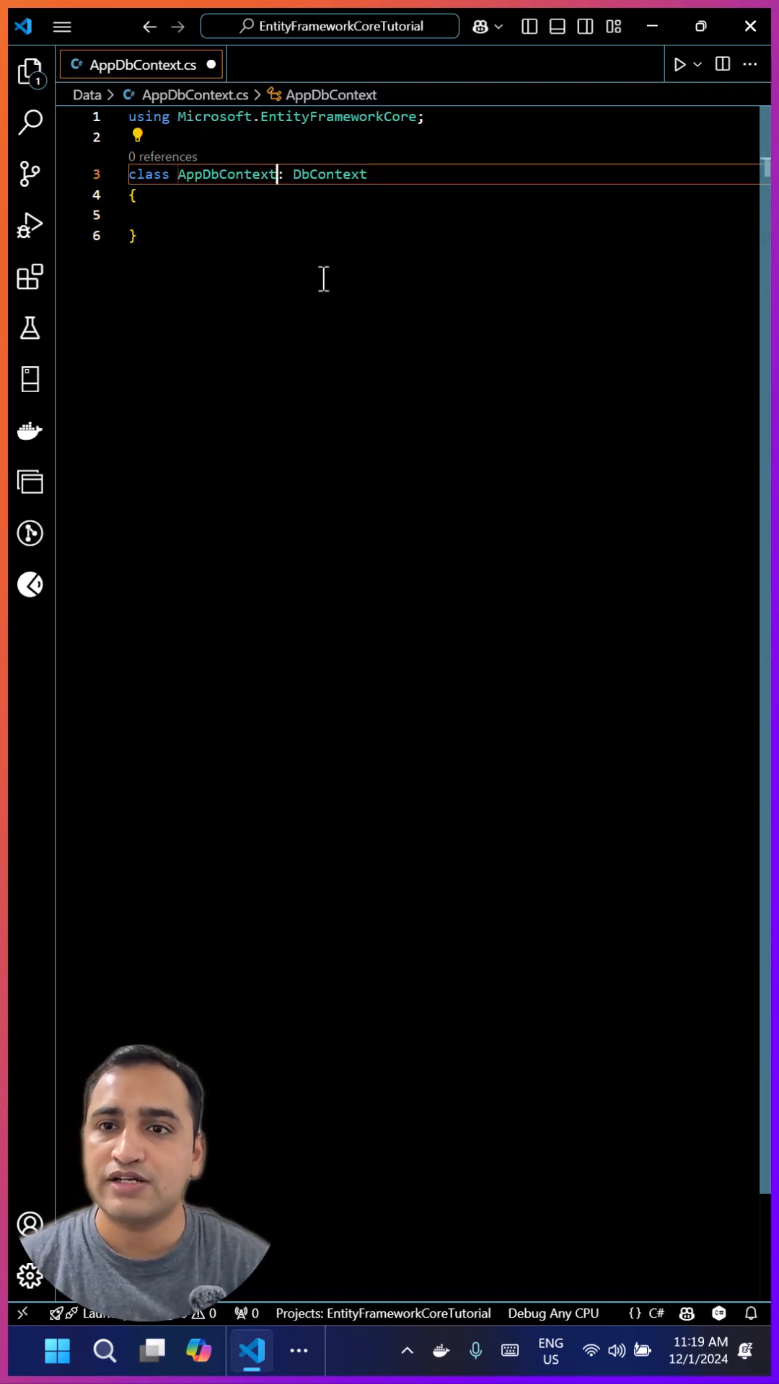
type("(dbcontext")
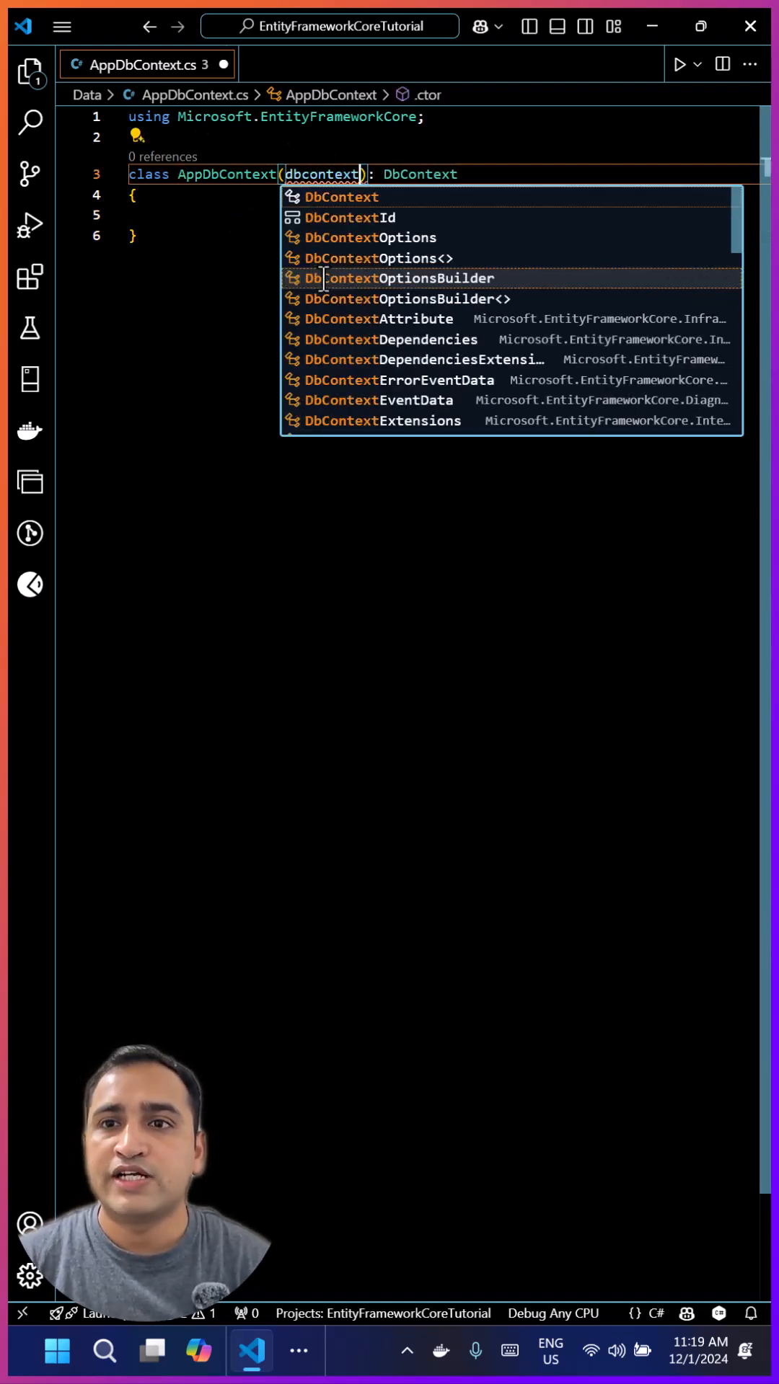
left_click(369, 258)
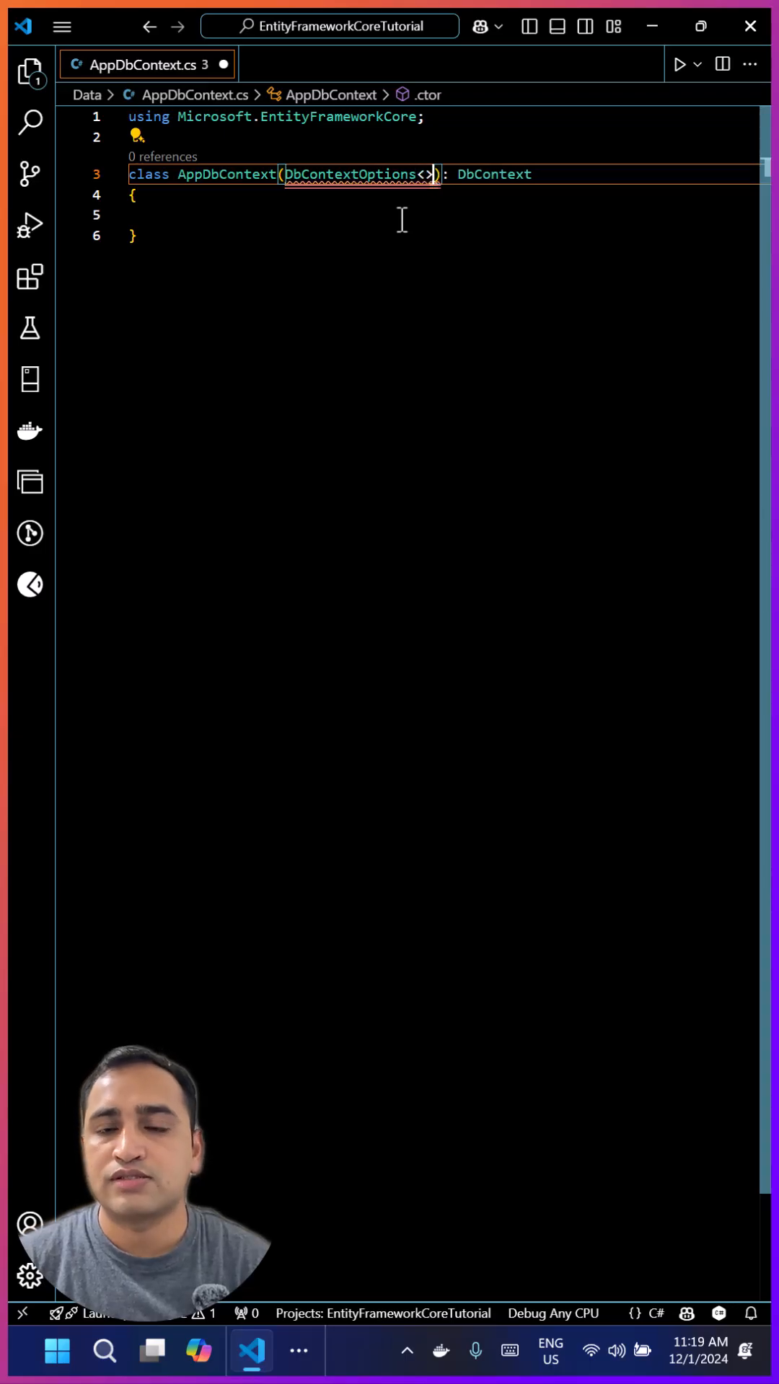
double_click(209, 174)
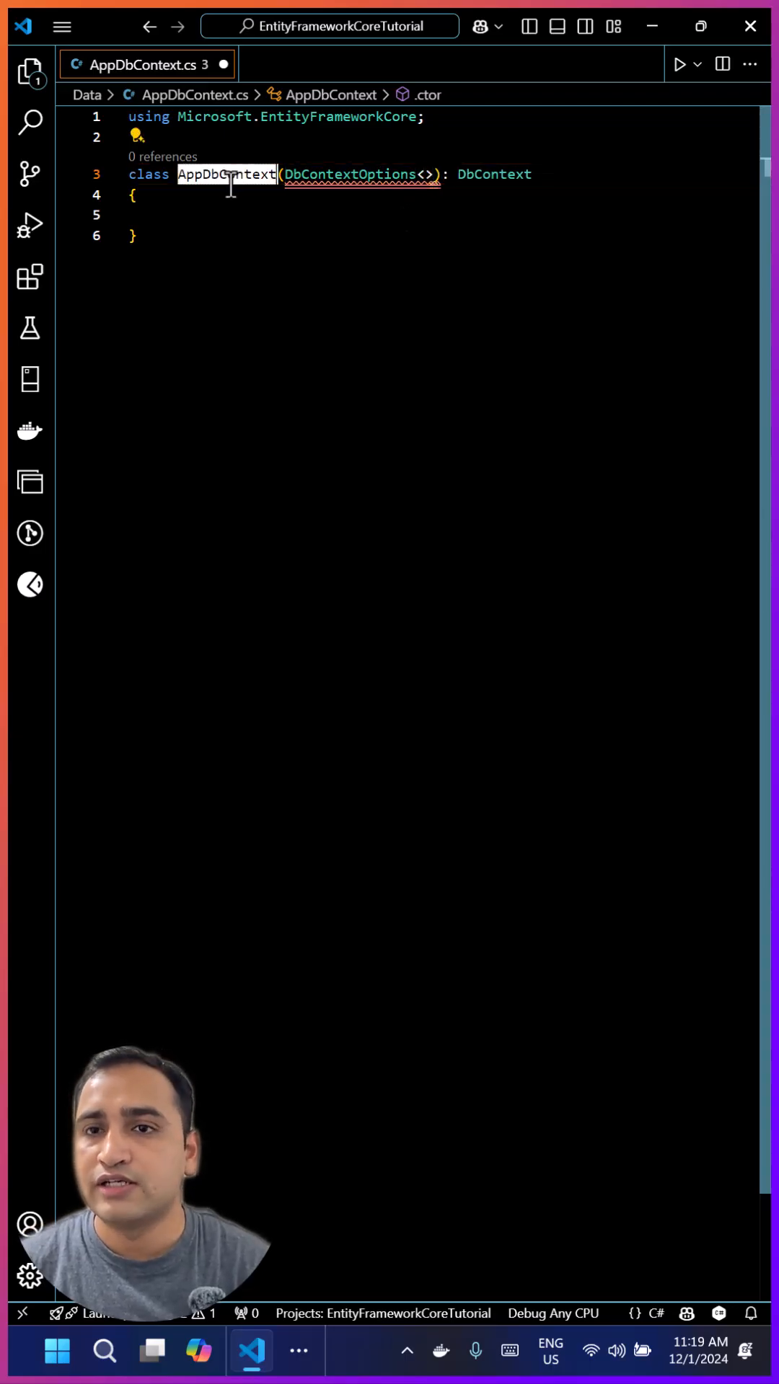
type("AppDbContext")
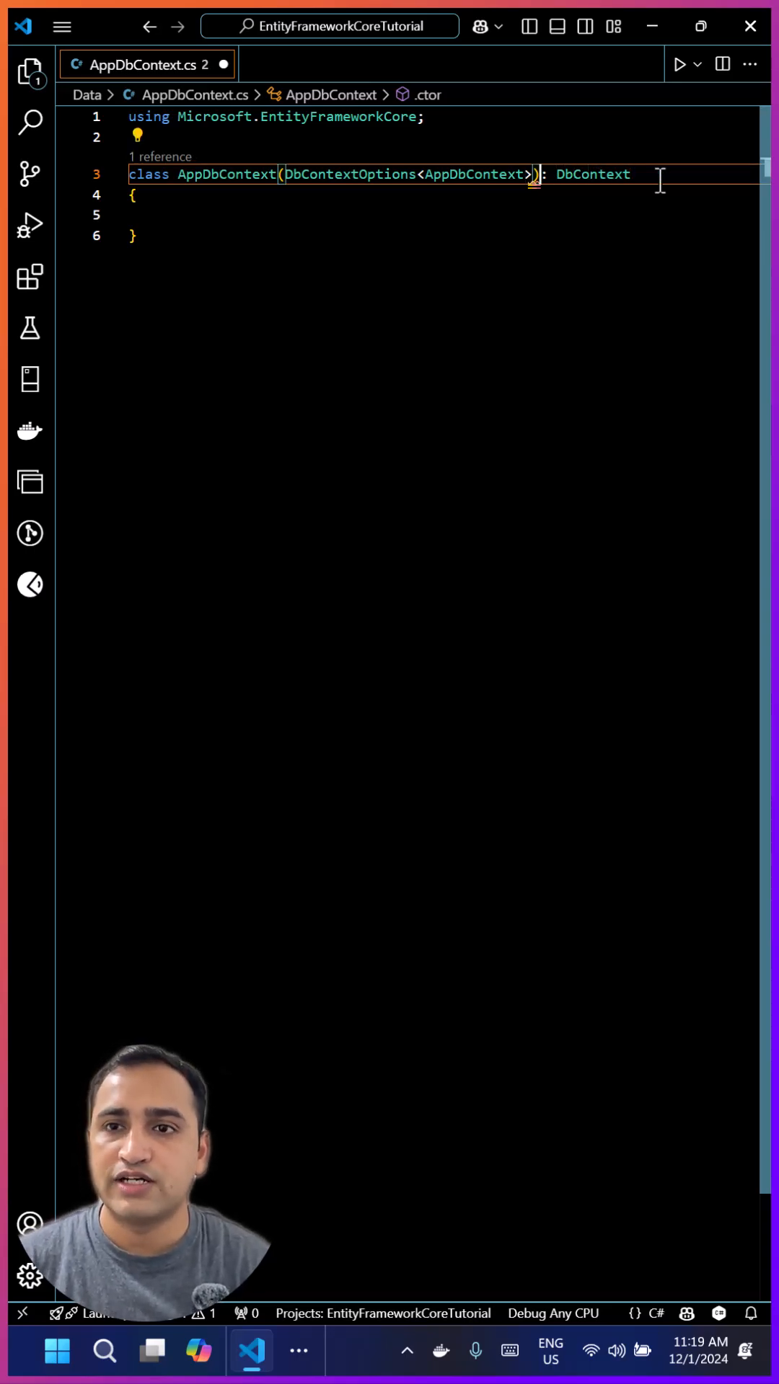
- Name the parameter options, pass it to the DbContext base, and format the document
type("optio")
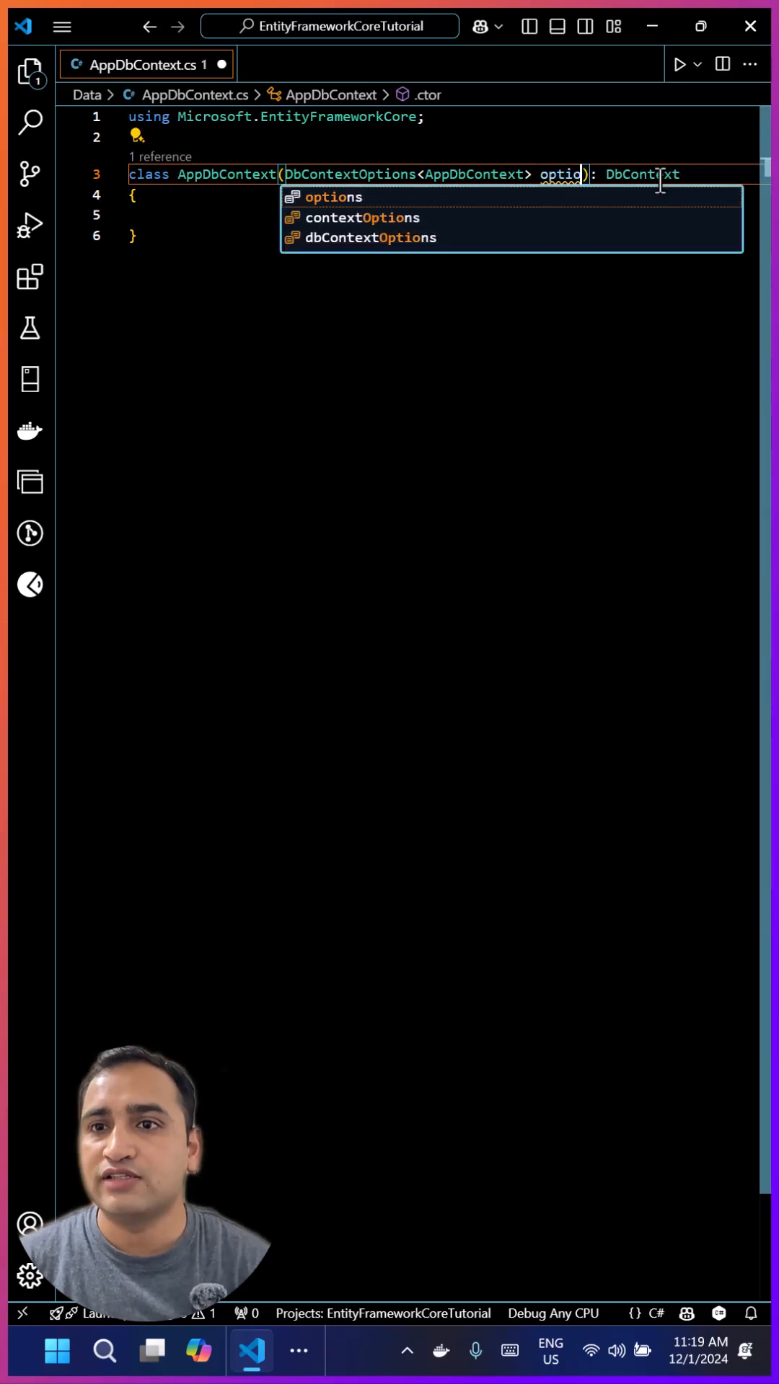
key("Tab")
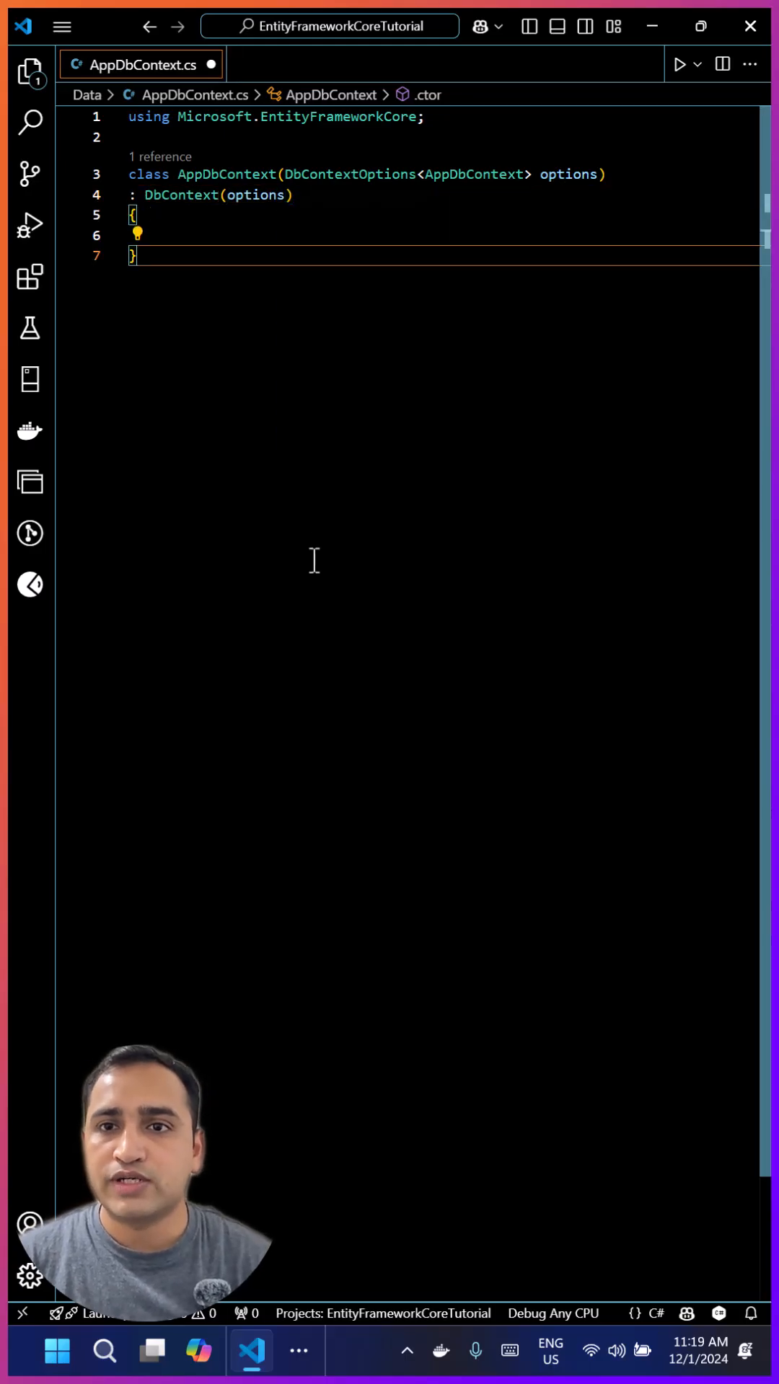
right_click(310, 562)
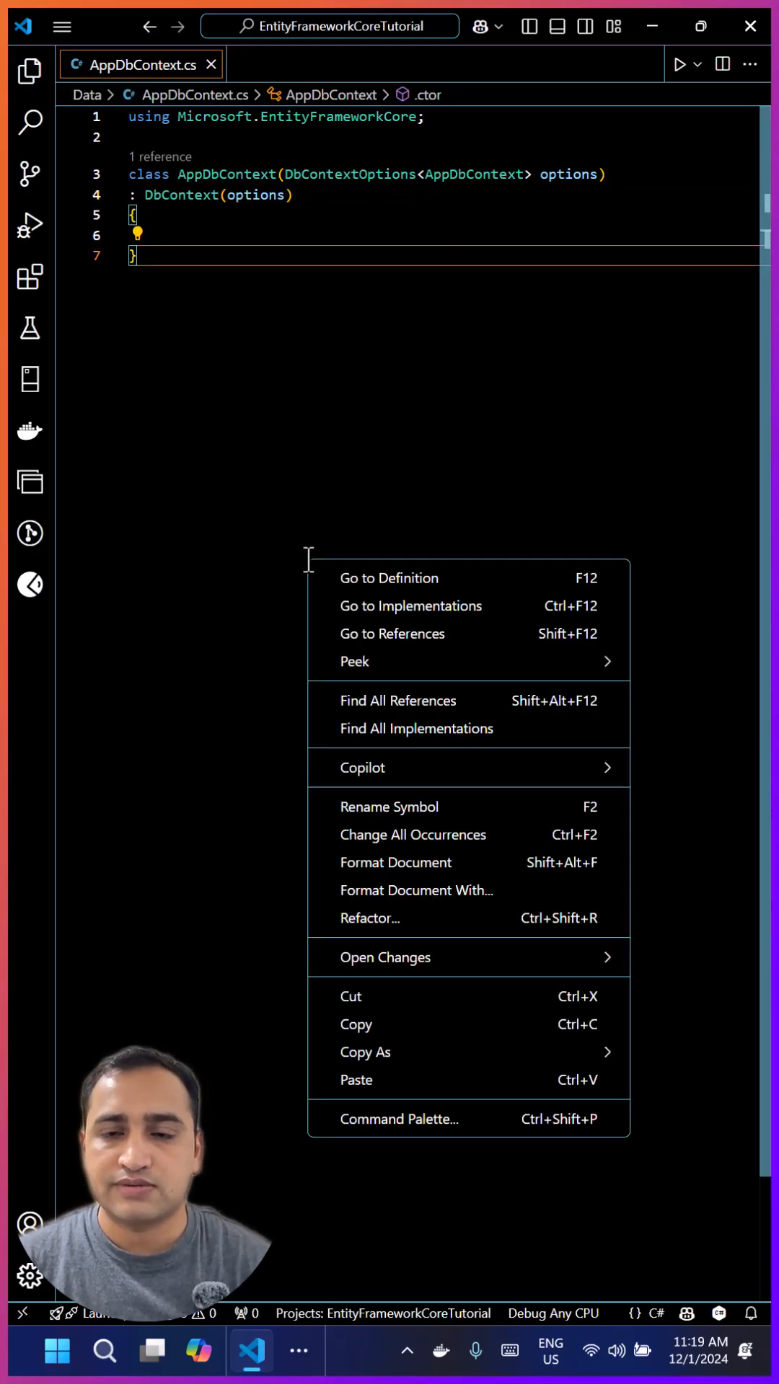
left_click(274, 379)
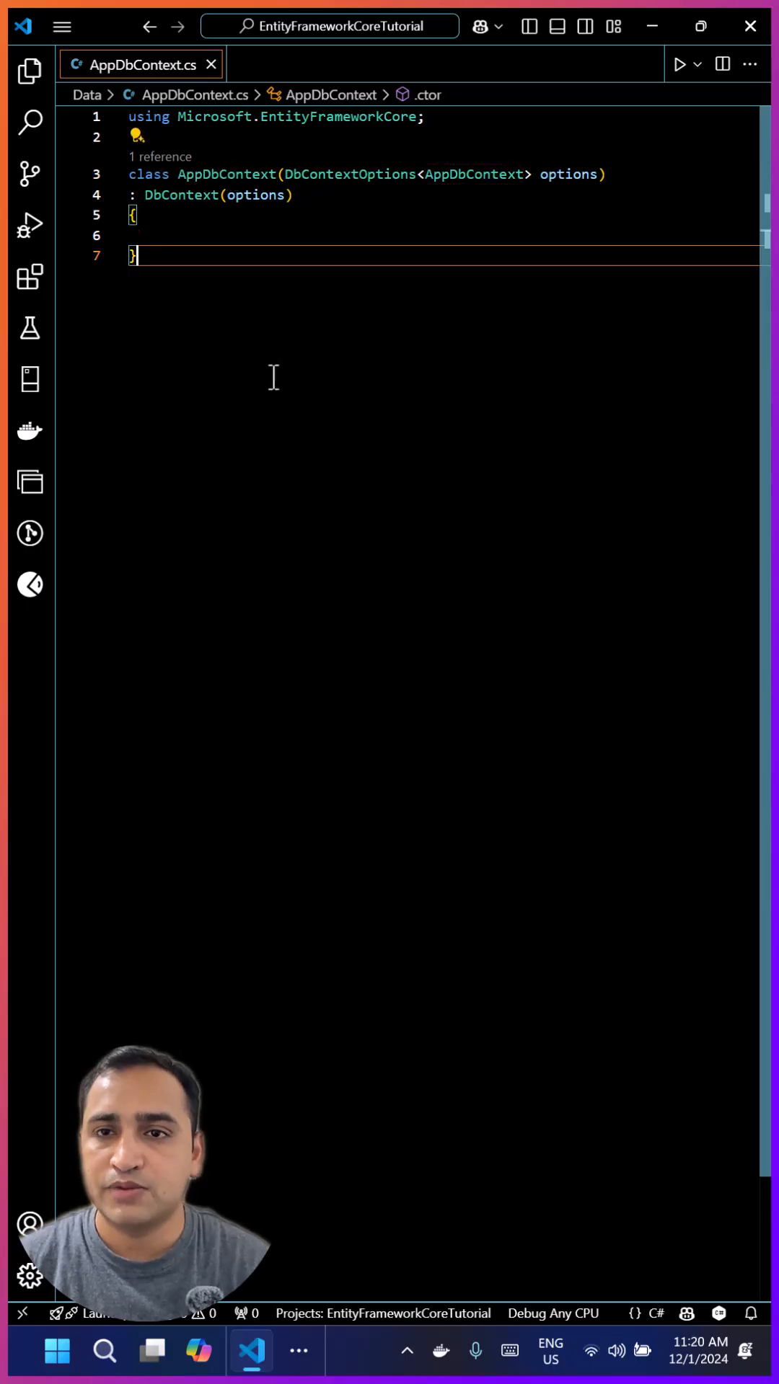
- In Program.cs add builder.Services.AddDbContext<AppDbContext> using UseSqlServer with the DefaultConnection string
left_click(285, 65)
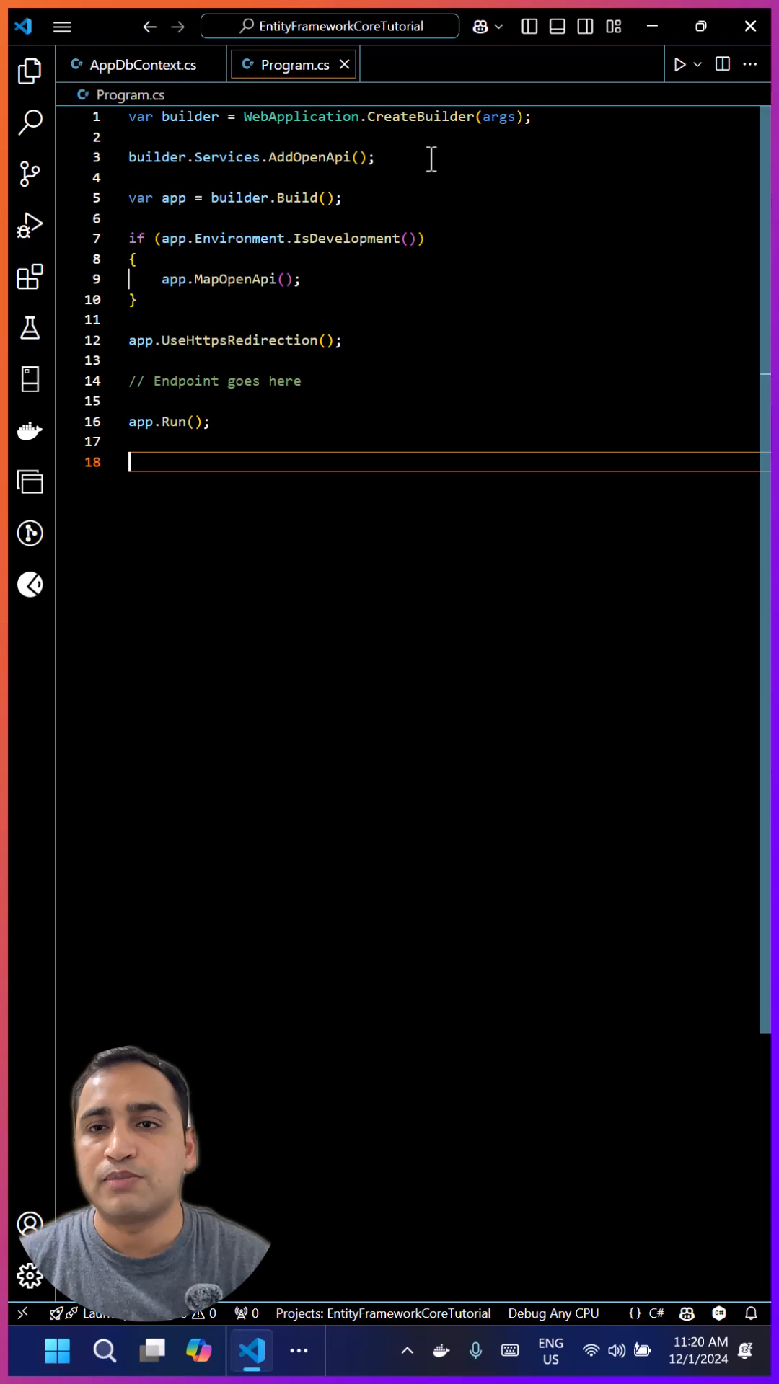
type("builder.Services.AddEndpointsApiExplorer();")
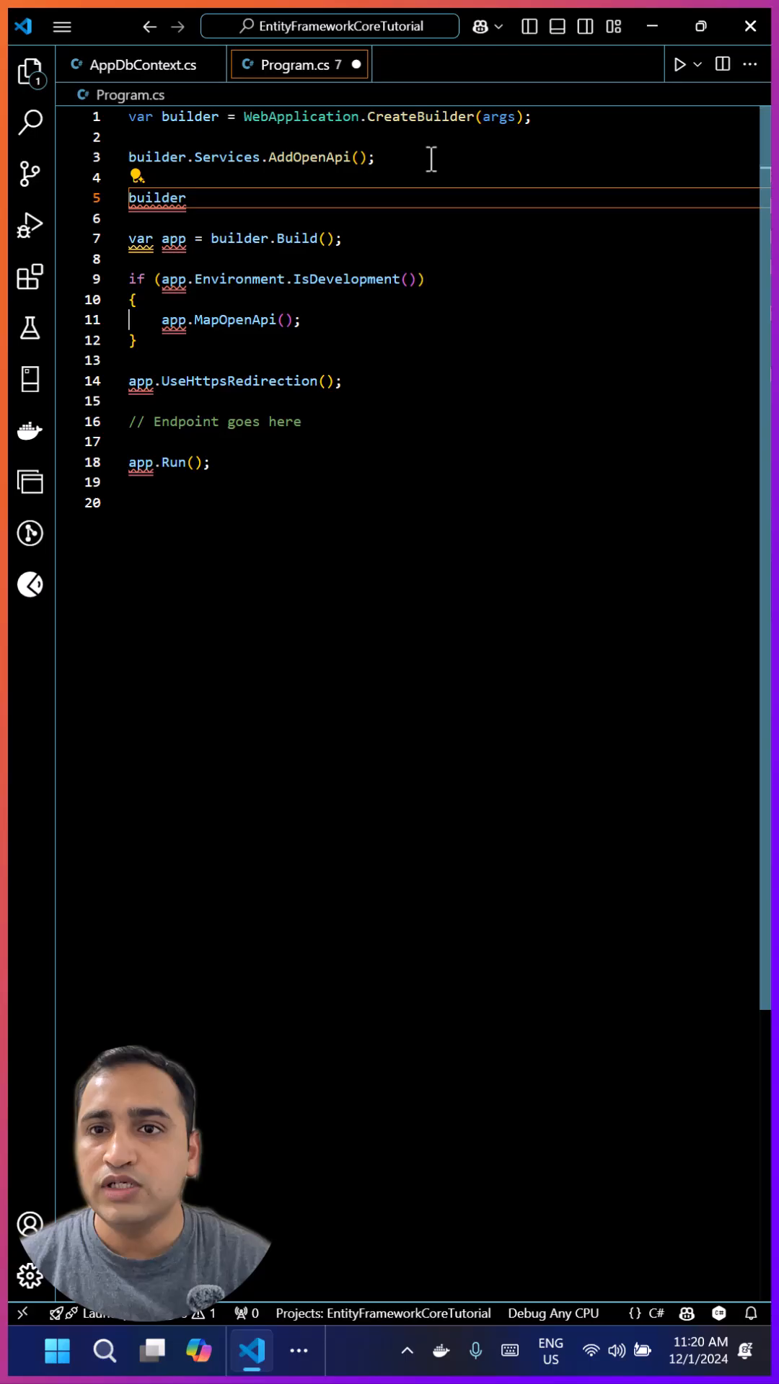
type(".Services.AddDbContext<AppDbContext>(options =>")
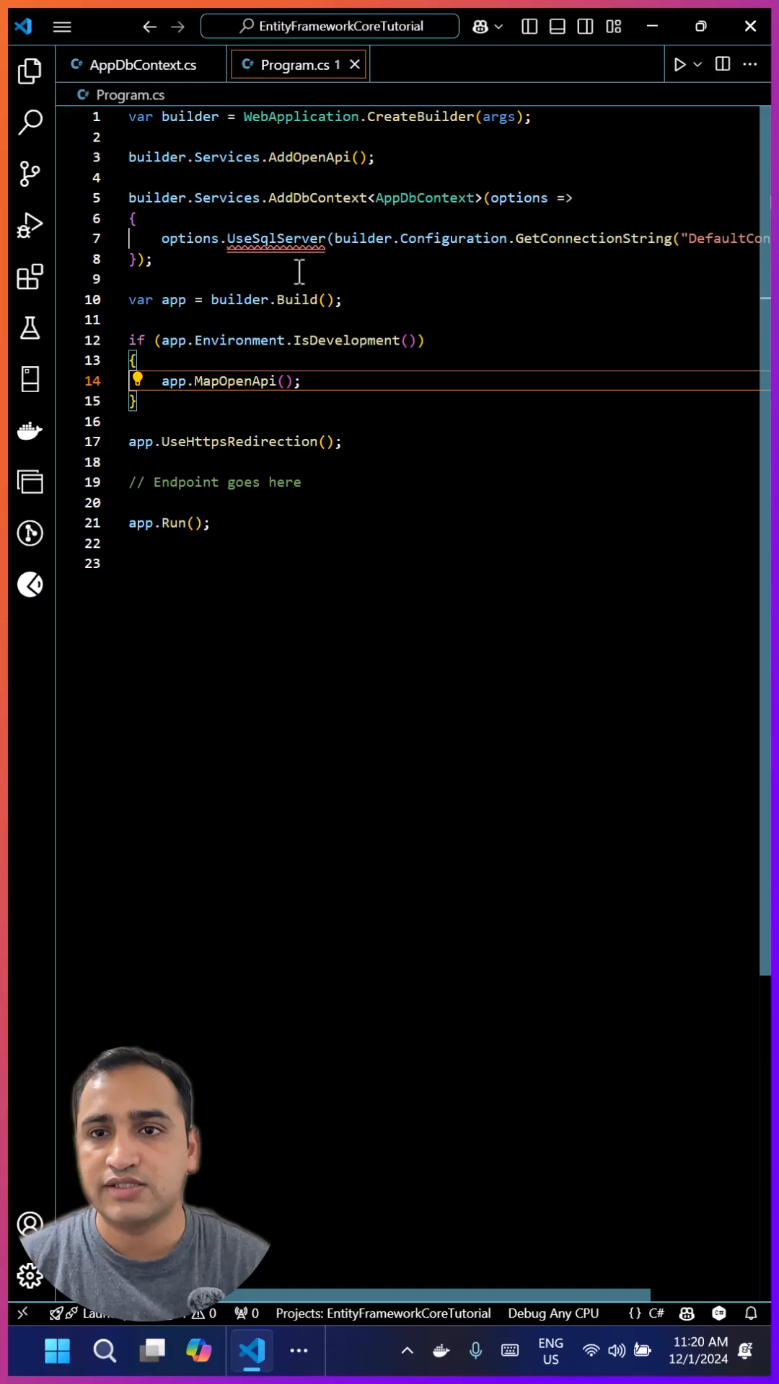
mouse_move(275, 240)
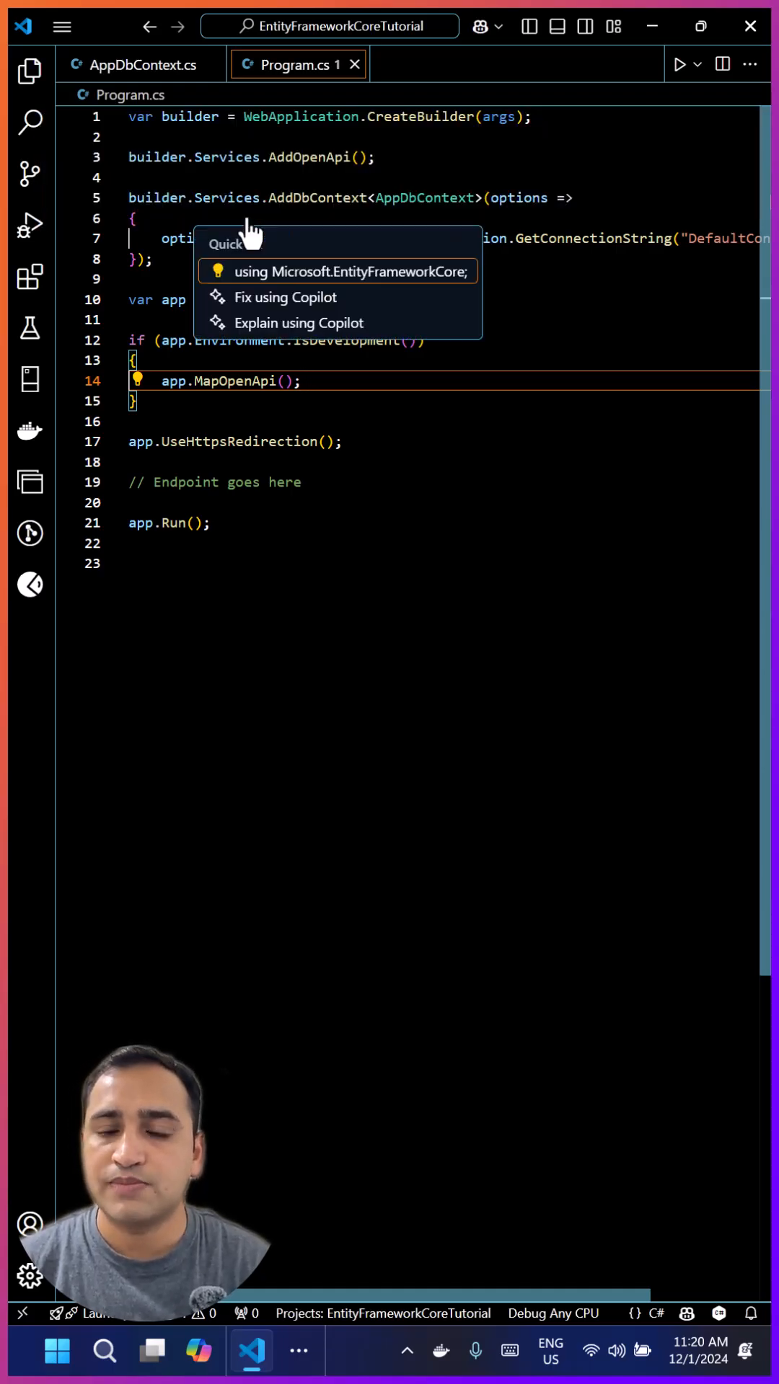
- Import Microsoft.EntityFrameworkCore and wrap GetConnectionString("DefaultConnection") onto its own line
left_click(350, 271)
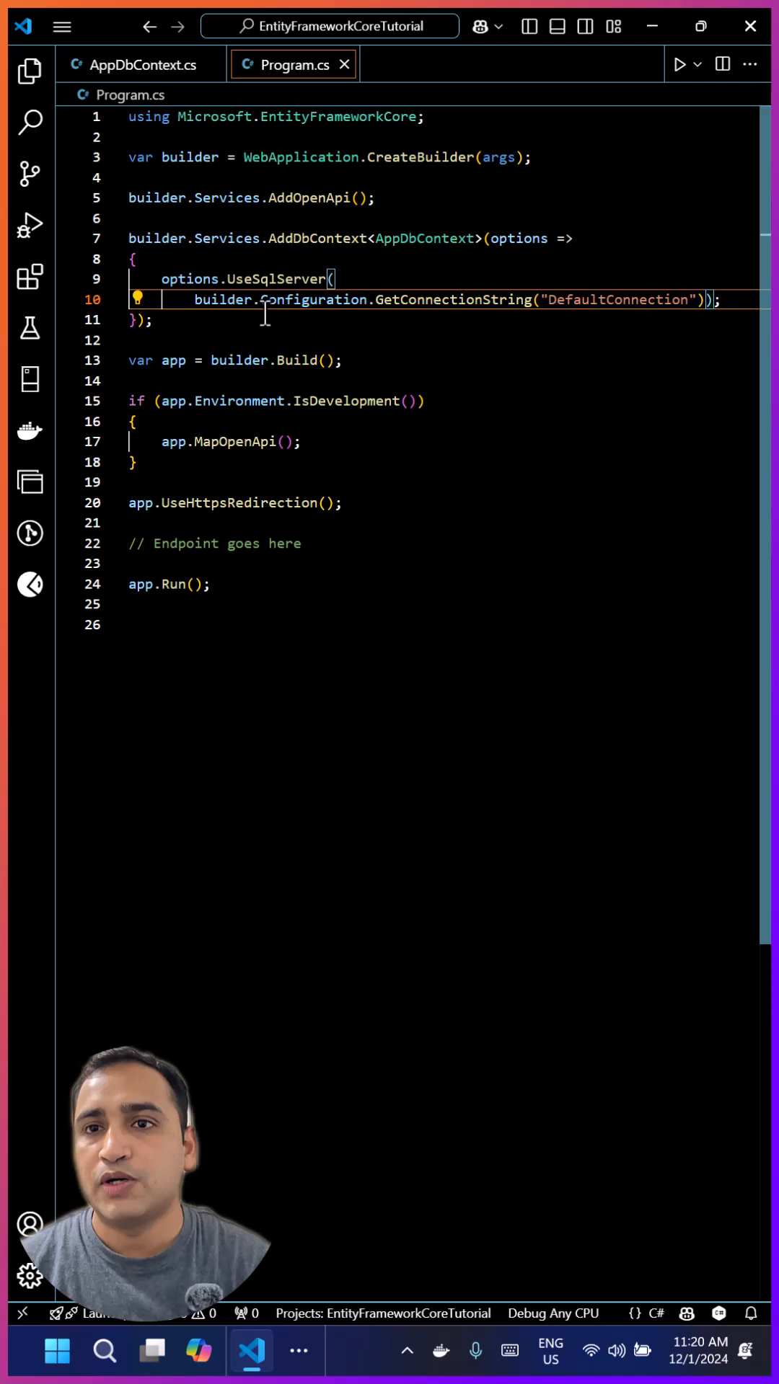
key("Enter")
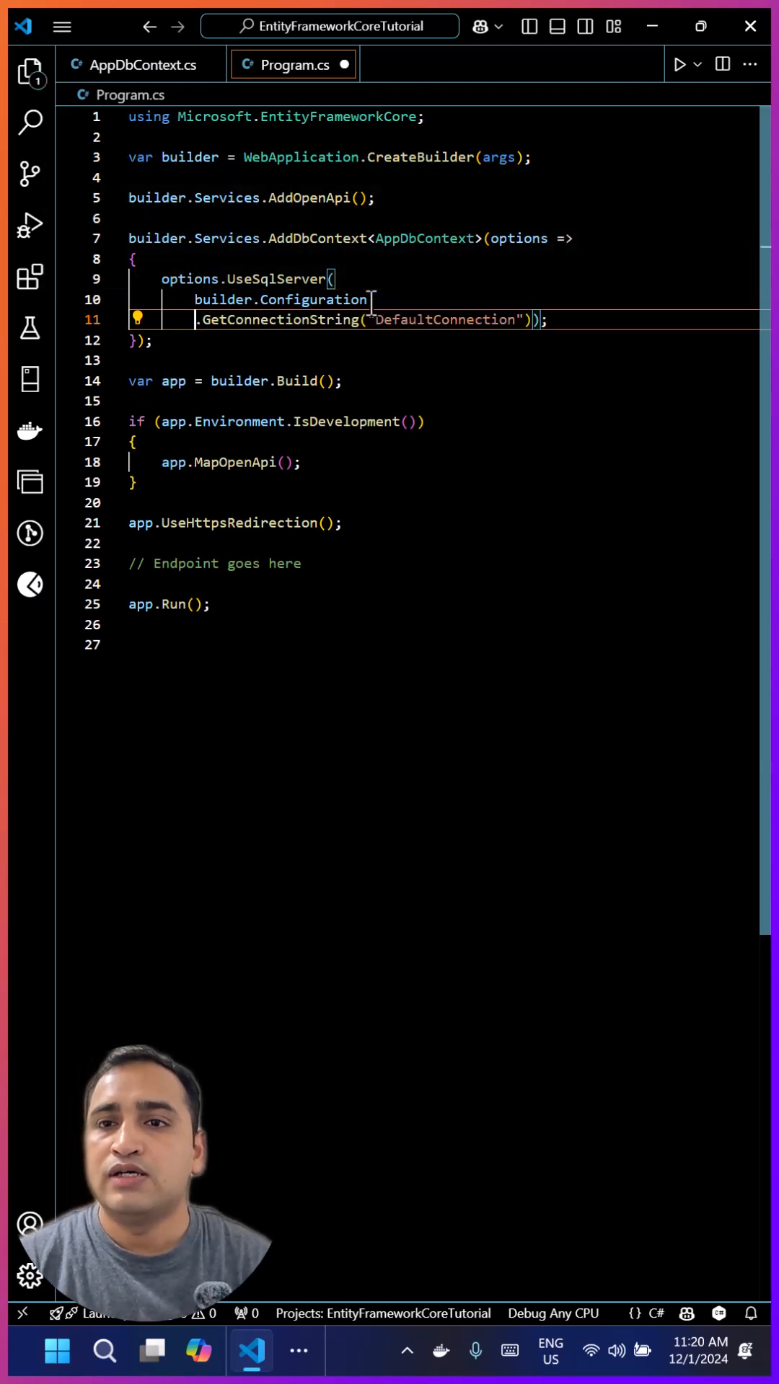
double_click(444, 320)
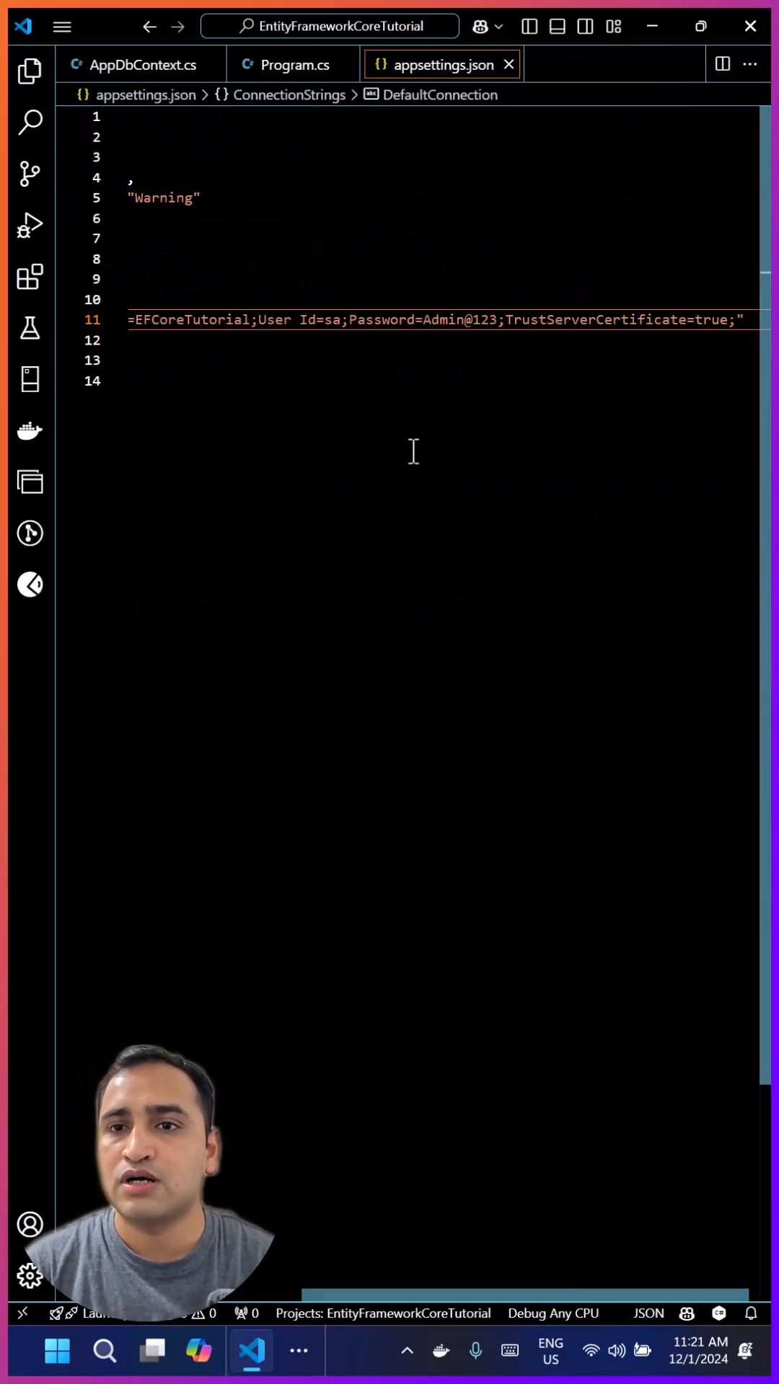
- Scroll appsettings.json to review the DefaultConnection string for the local EFCoreTutorial database
scroll("left", 3)
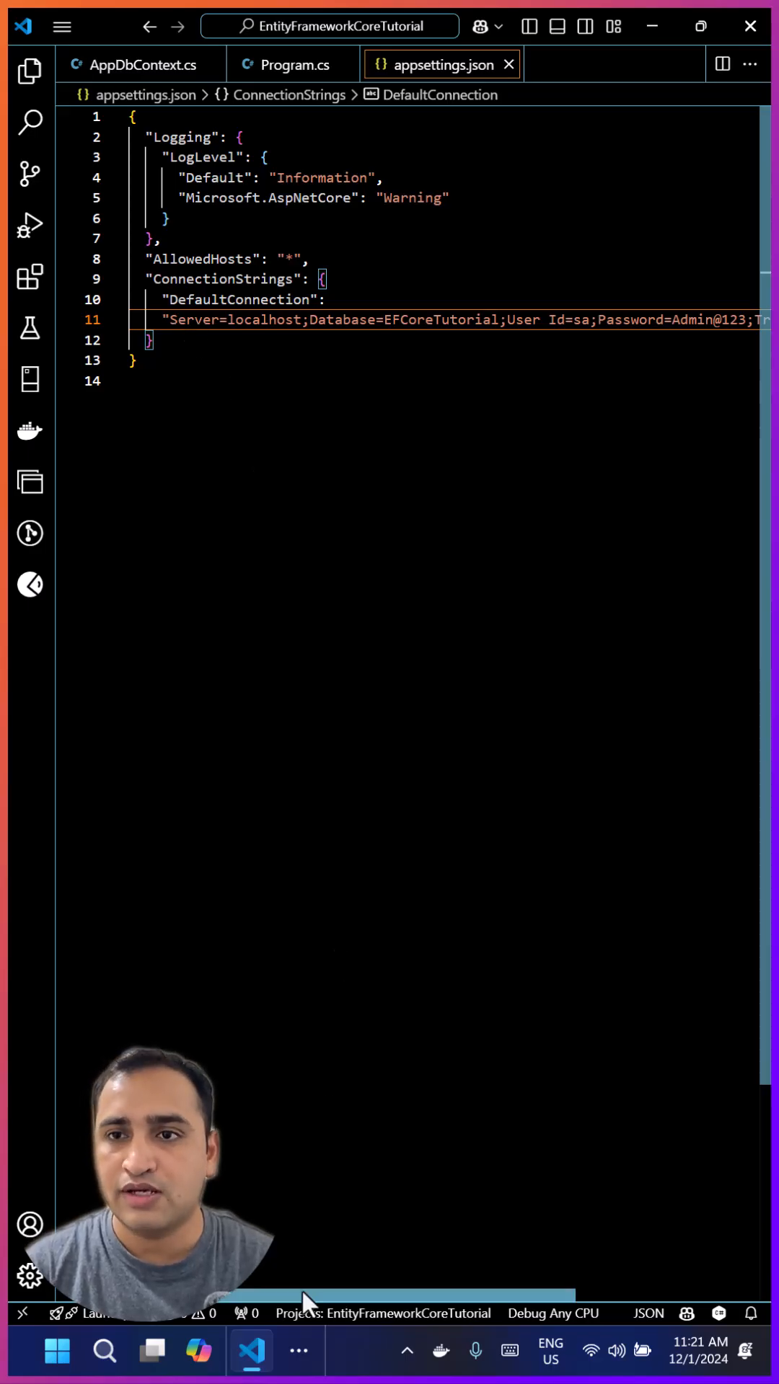
scroll("right", 3)
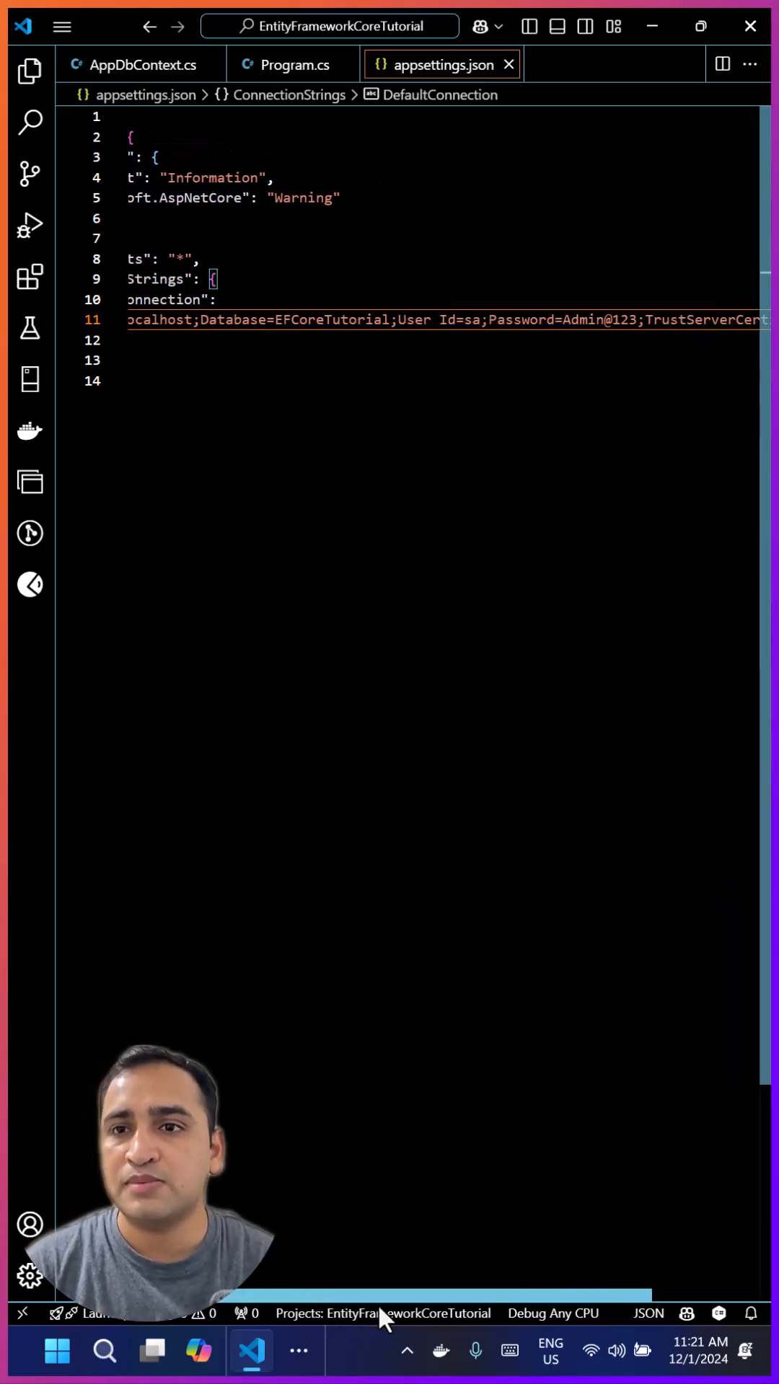